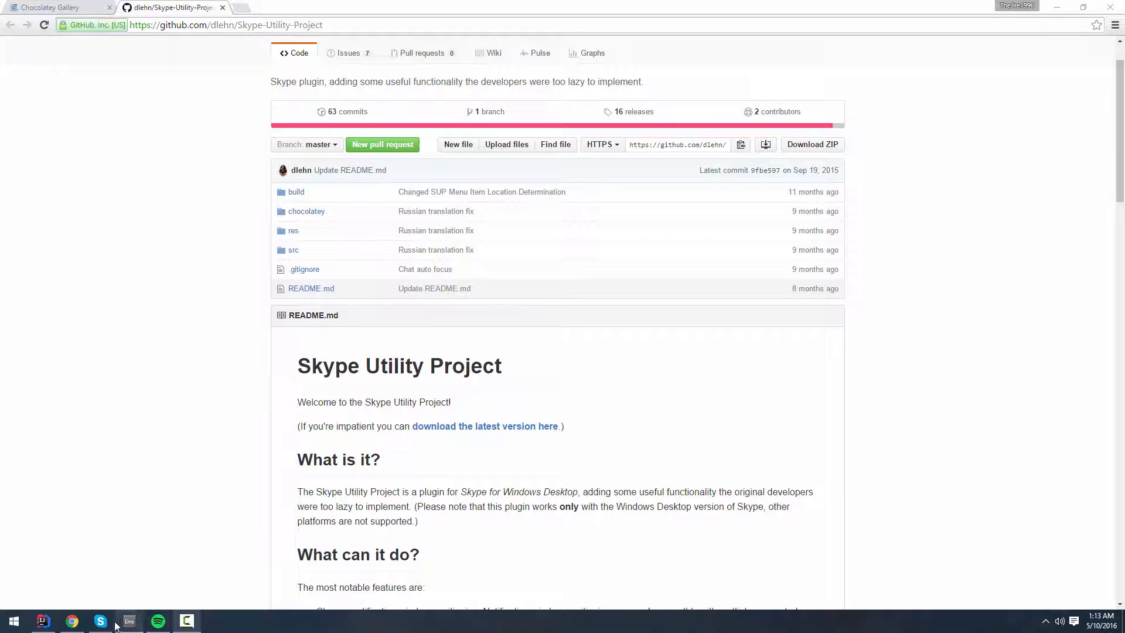
# - Bring the Skype window to the front over the plugin's project page
pyautogui.click(341, 131)
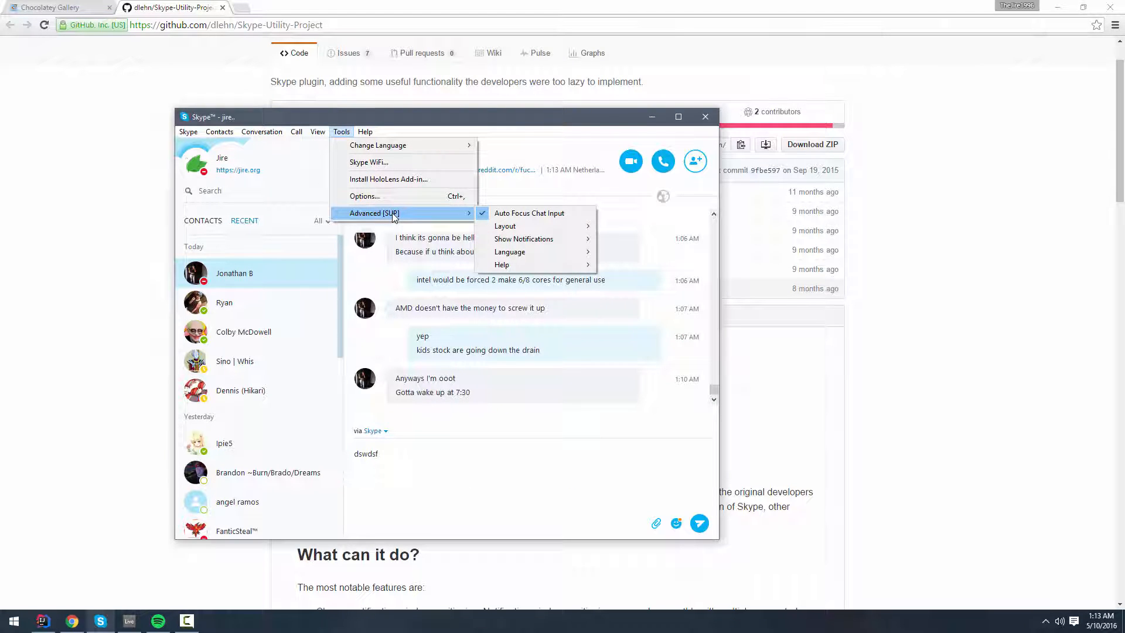
pyautogui.moveTo(433, 217)
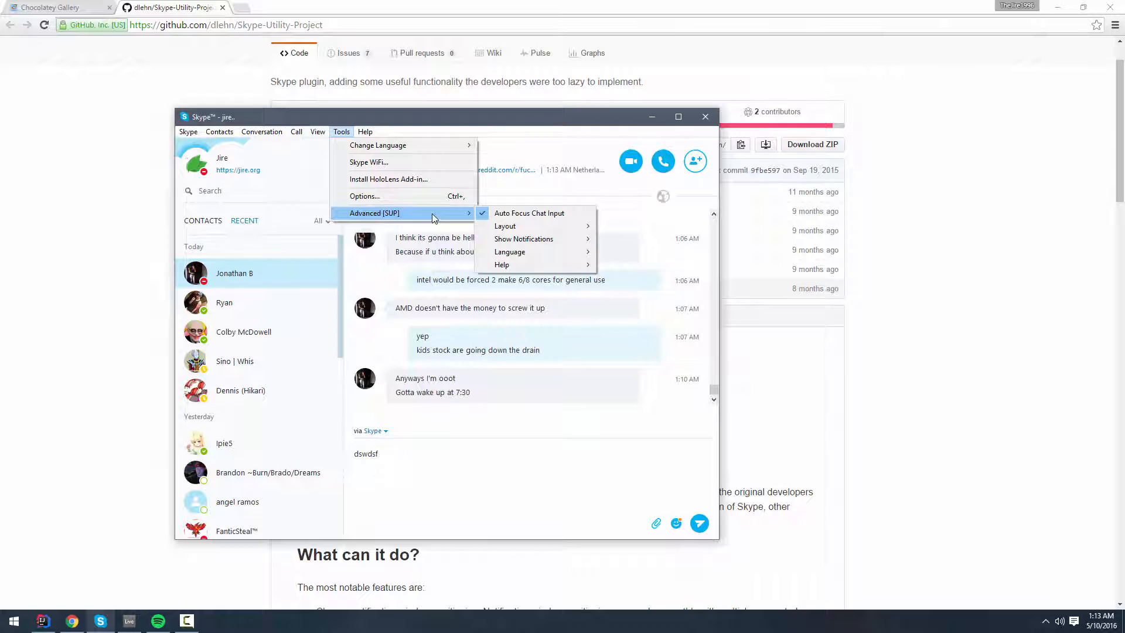
pyautogui.moveTo(529, 213)
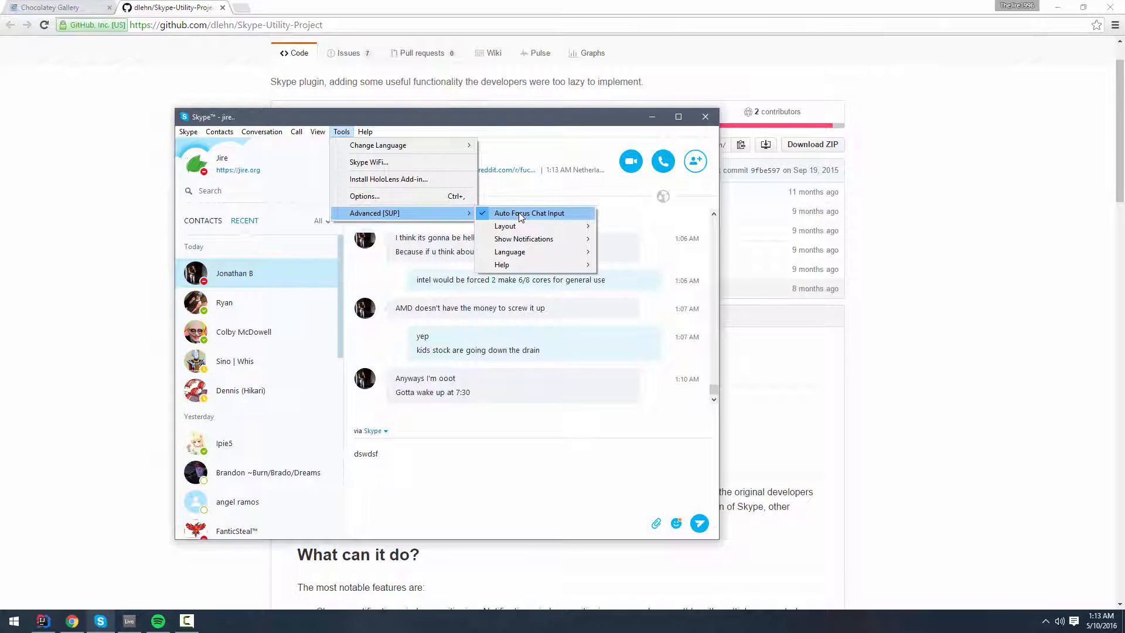
pyautogui.moveTo(514, 223)
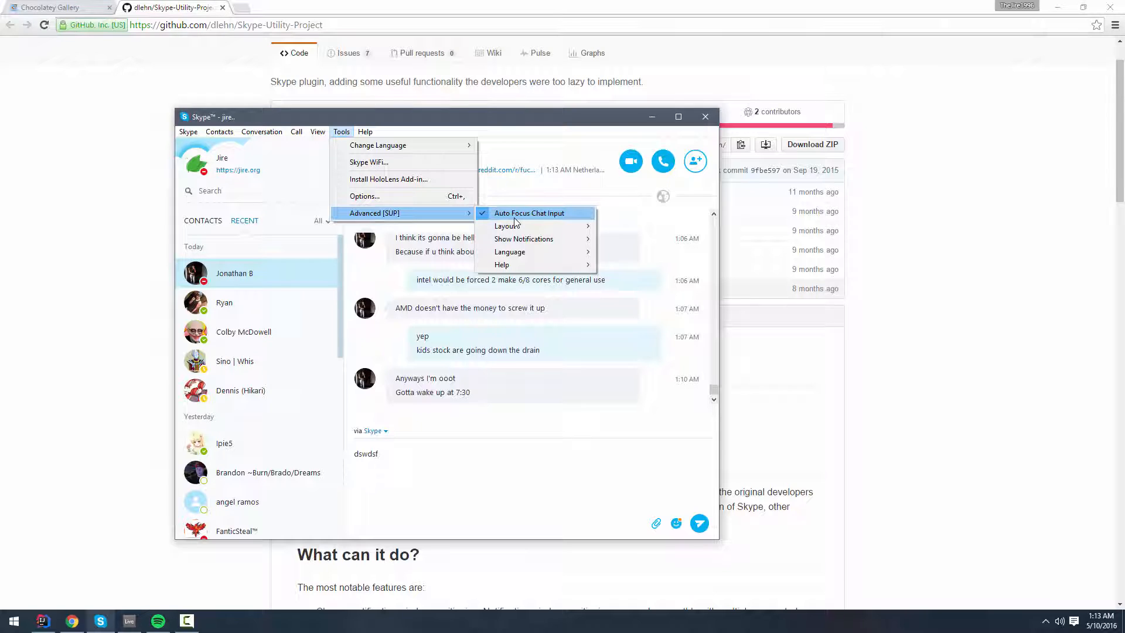
pyautogui.moveTo(506, 226)
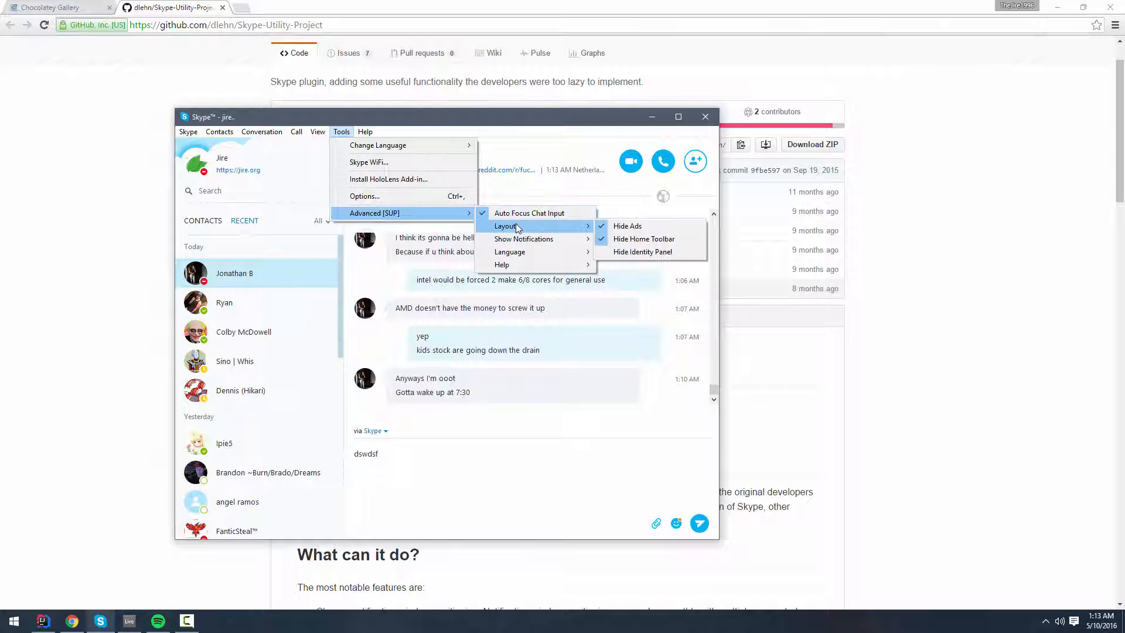
pyautogui.moveTo(627, 226)
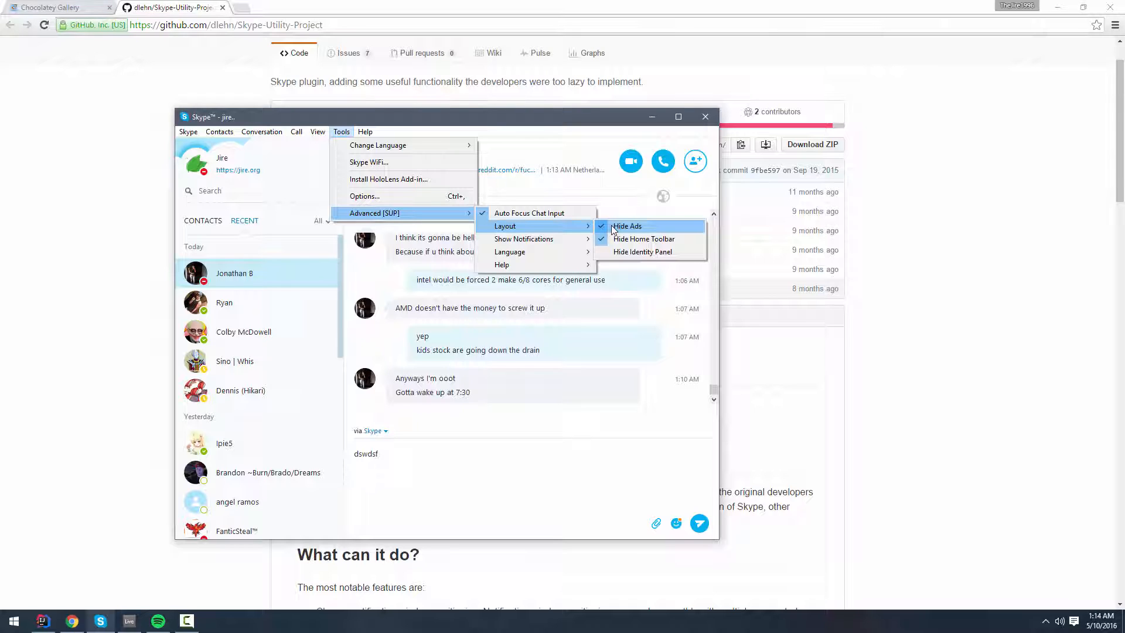
pyautogui.moveTo(619, 239)
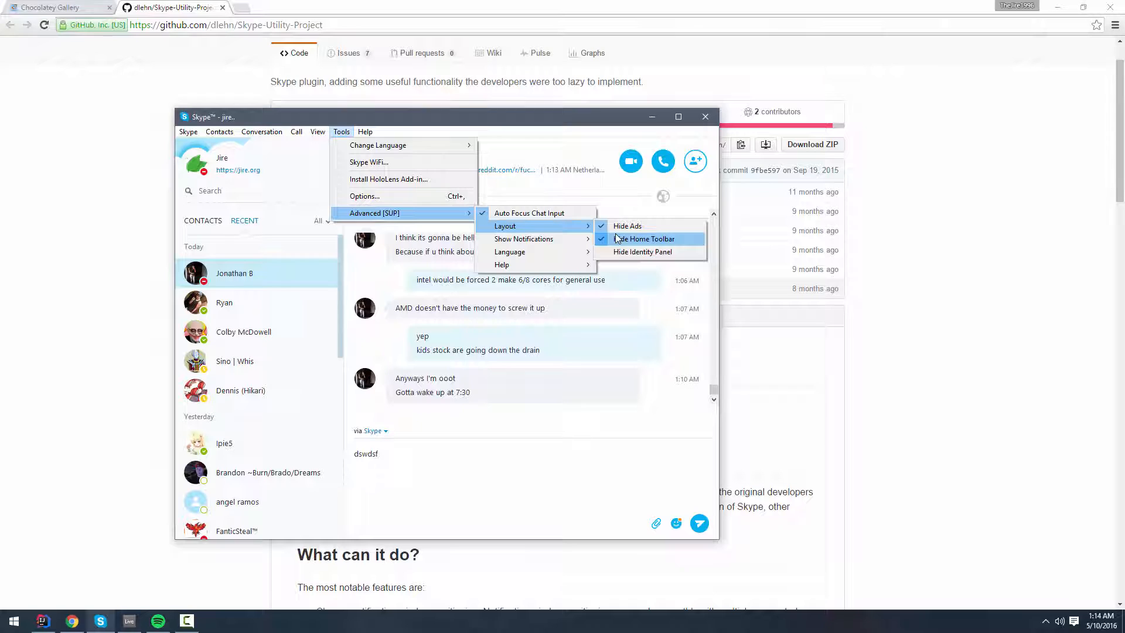
pyautogui.moveTo(643, 252)
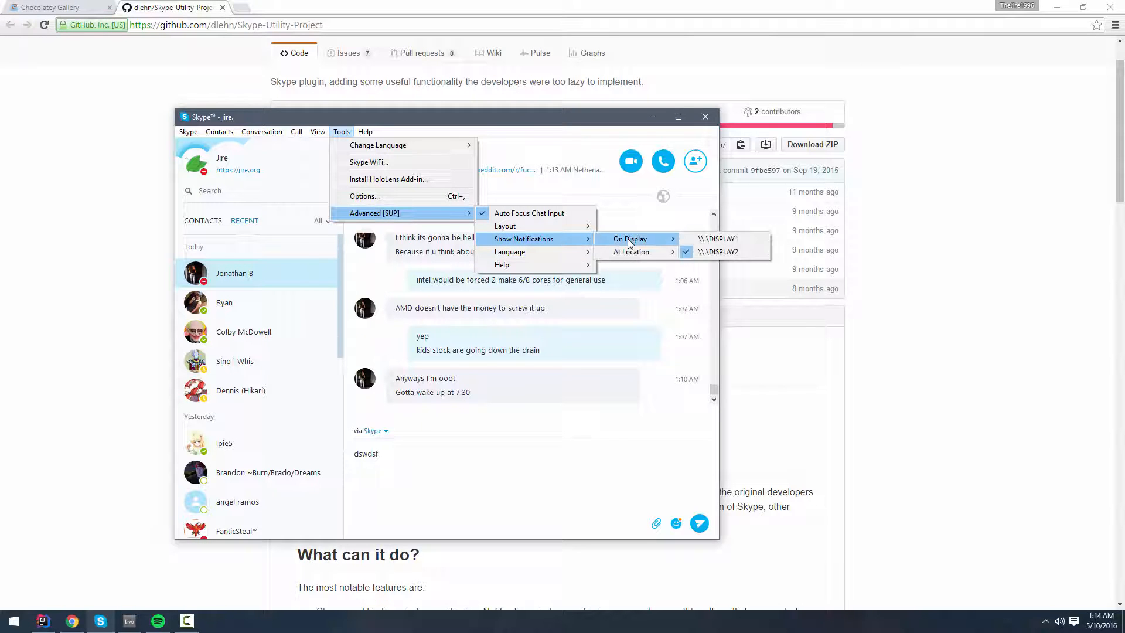
pyautogui.moveTo(629, 256)
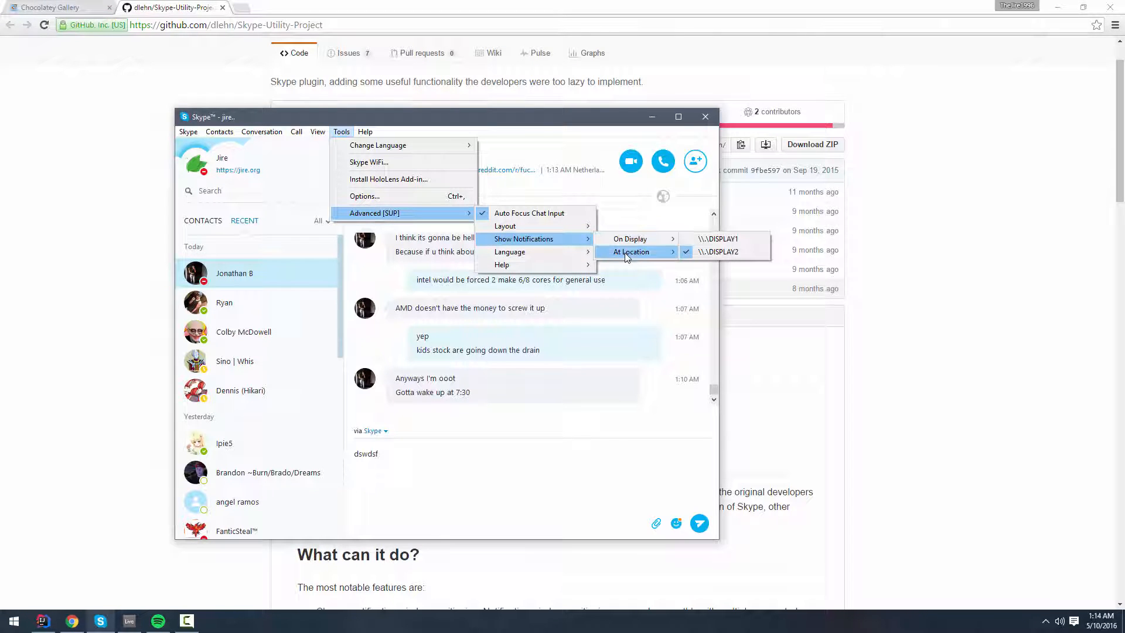
pyautogui.moveTo(634, 239)
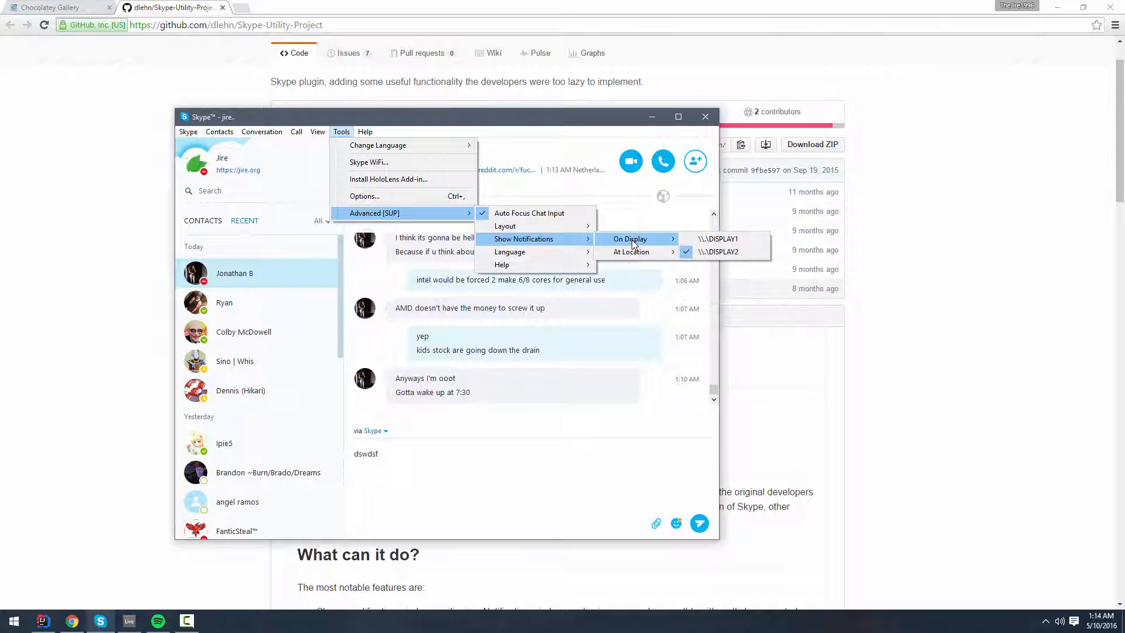
pyautogui.moveTo(632, 252)
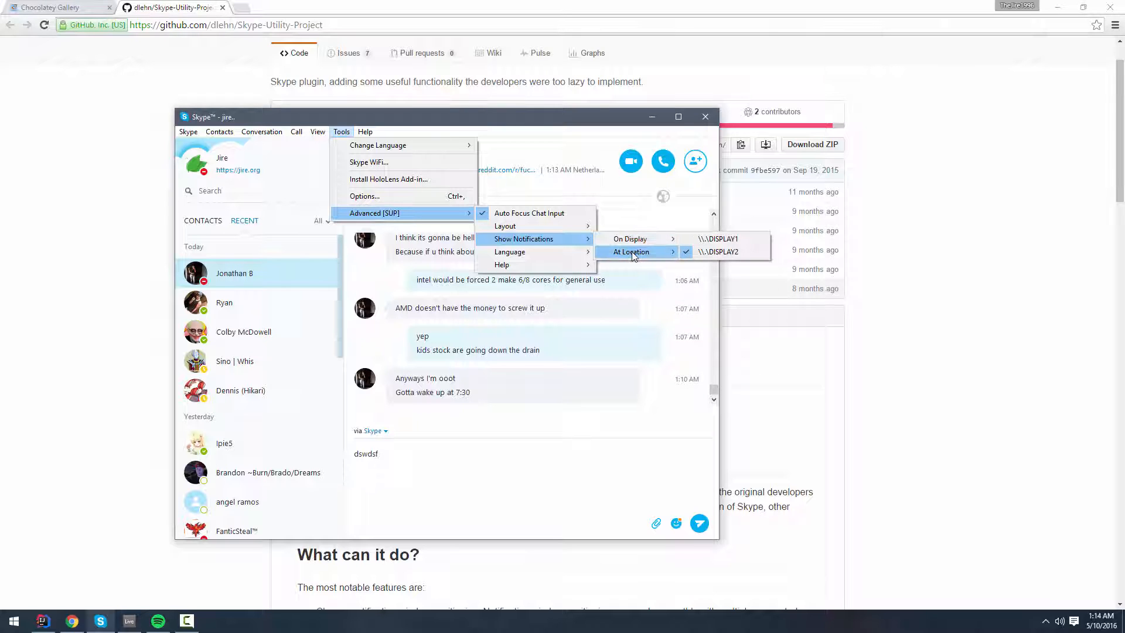
pyautogui.moveTo(631, 252)
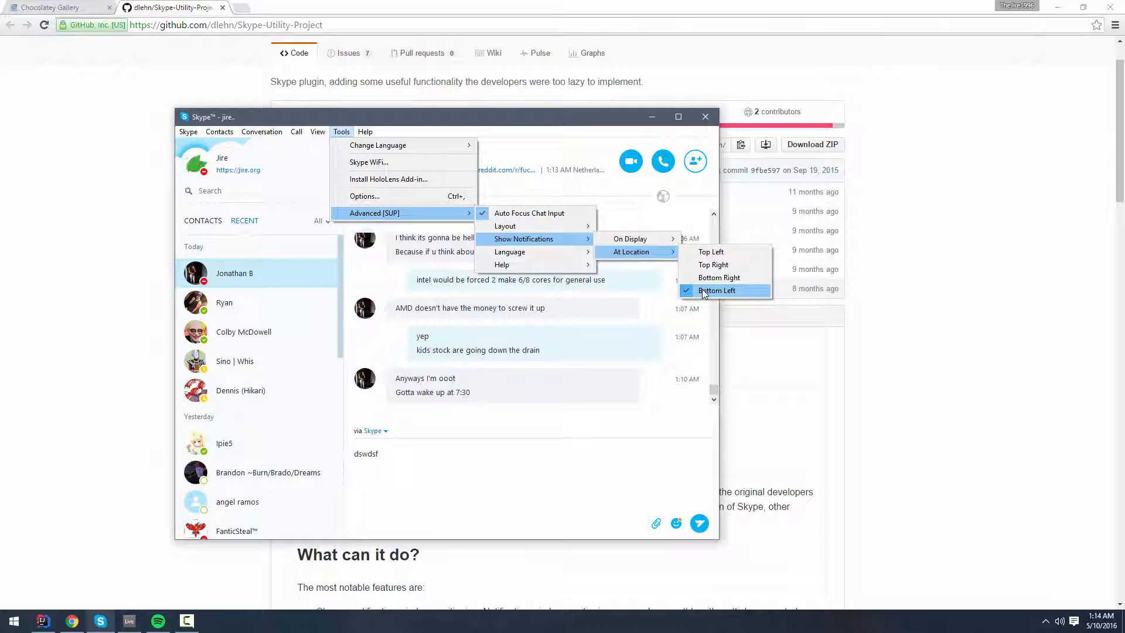
pyautogui.moveTo(632, 239)
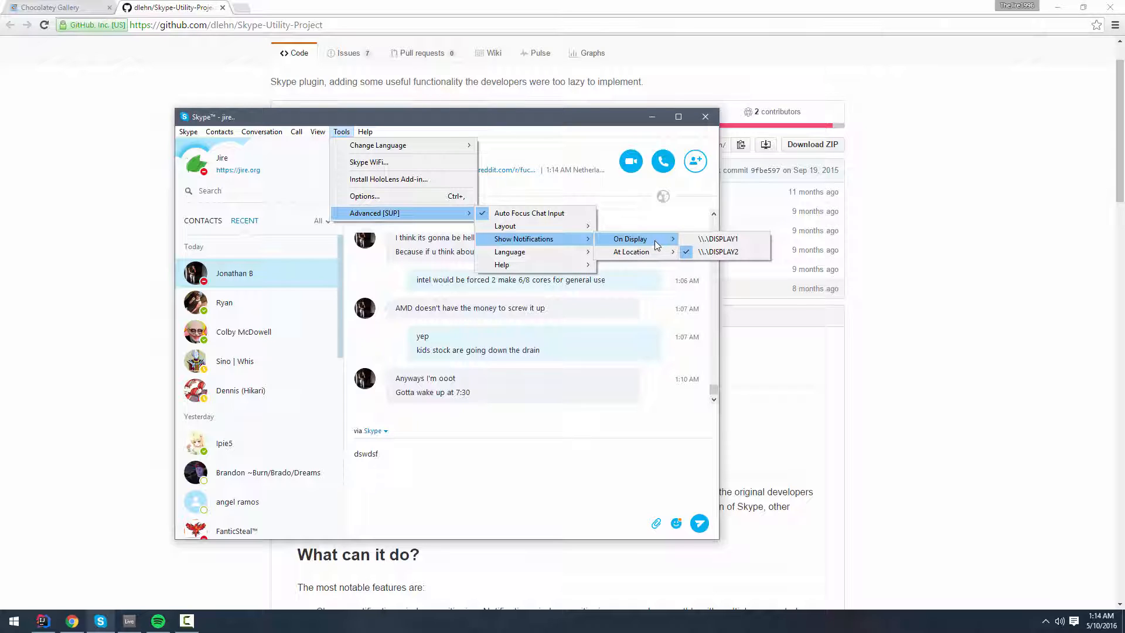
pyautogui.moveTo(632, 252)
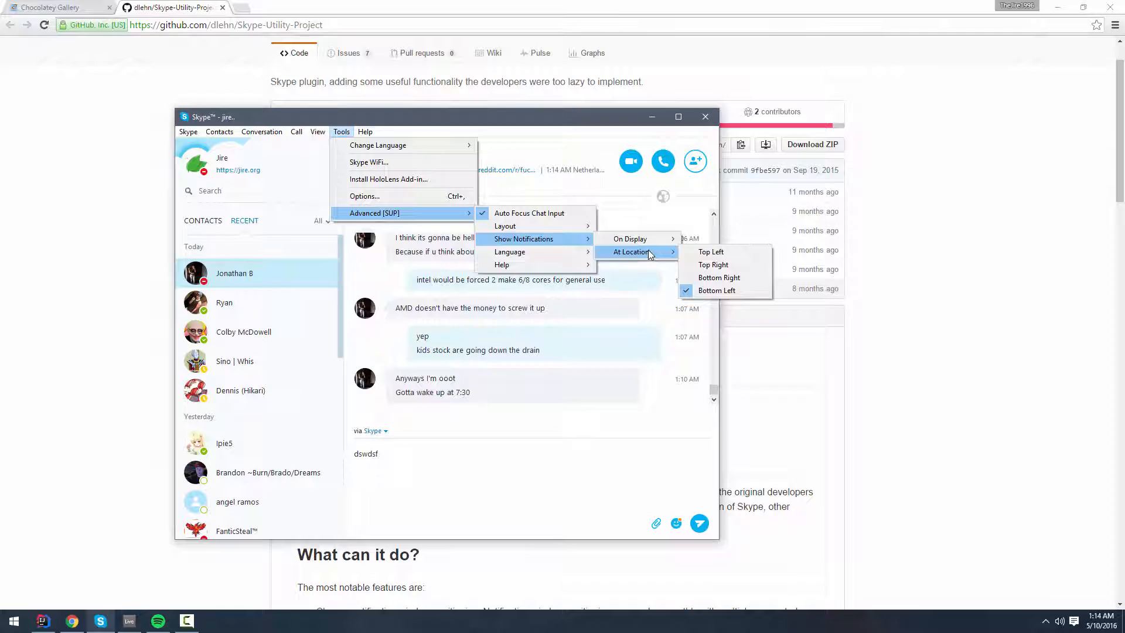
# - Close the SUP options menu and remove the blank banner above the conversation
pyautogui.click(717, 290)
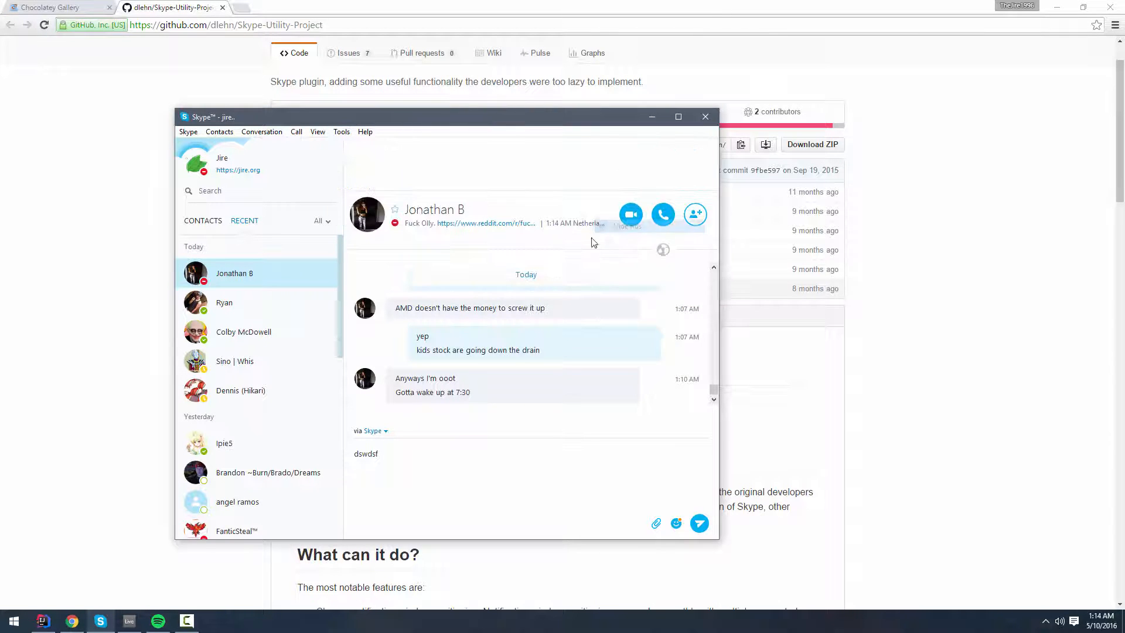
pyautogui.moveTo(461, 158)
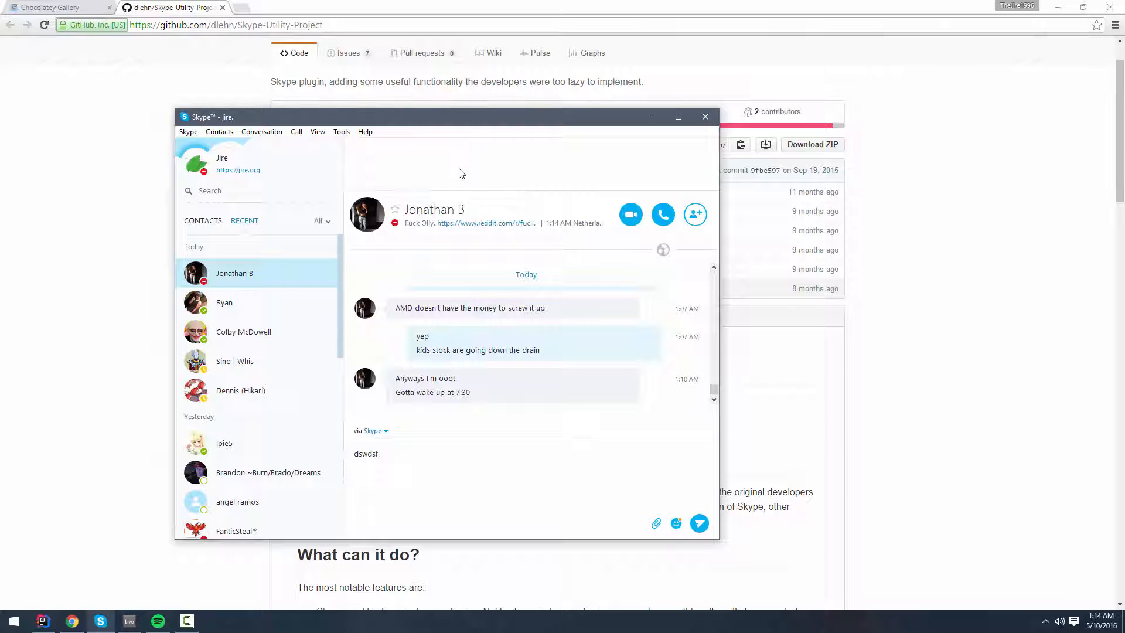
pyautogui.moveTo(458, 171)
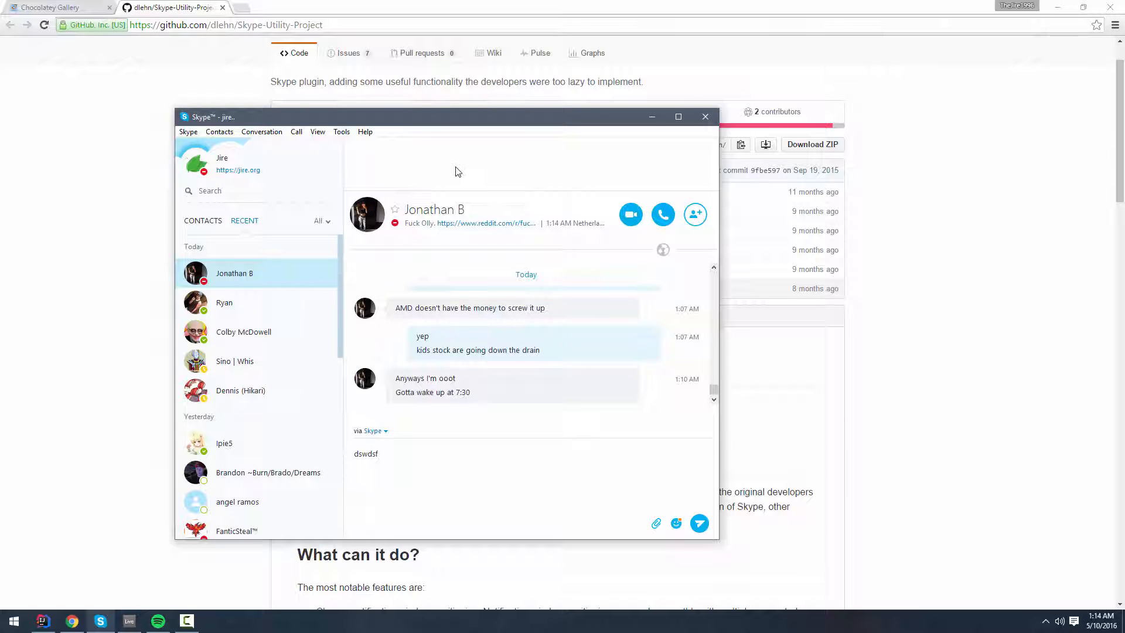
pyautogui.moveTo(375, 167)
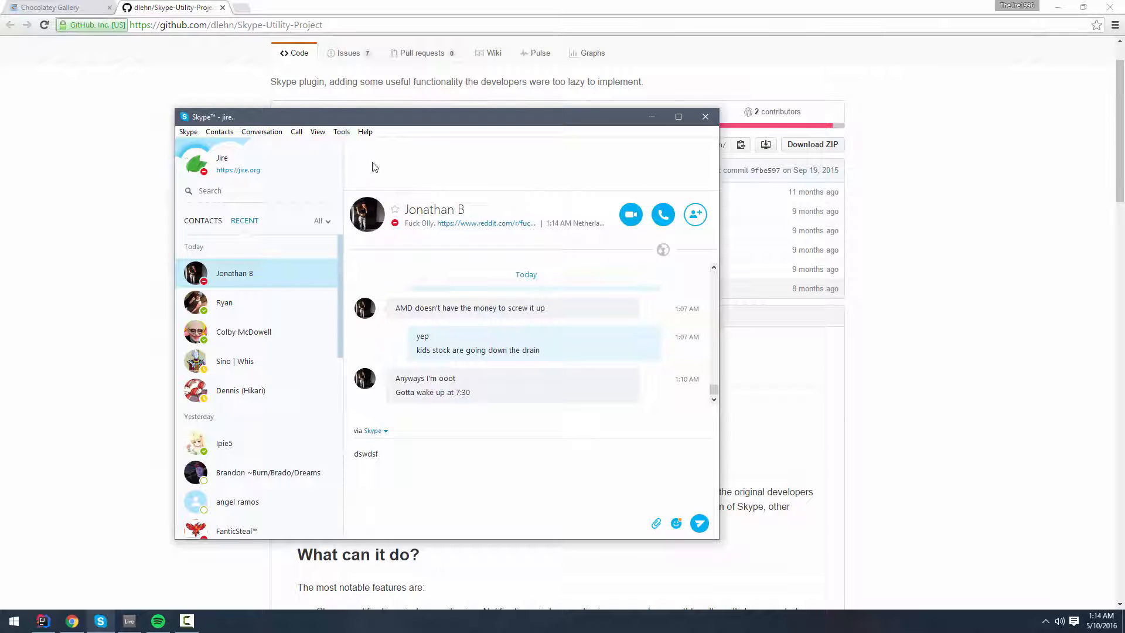
pyautogui.click(341, 131)
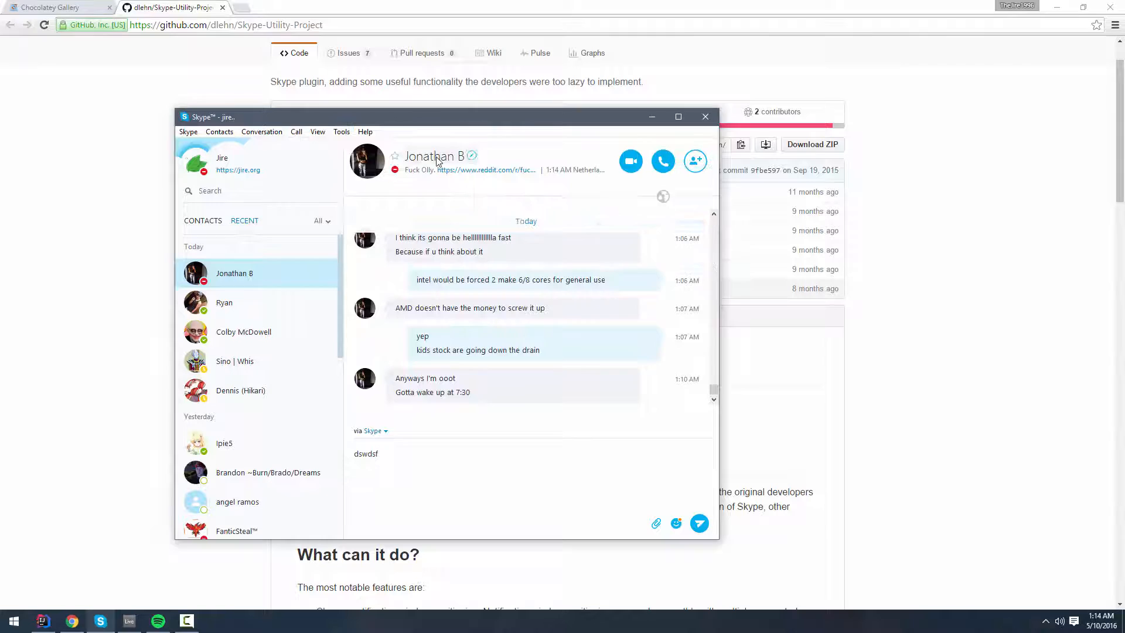
pyautogui.moveTo(452, 145)
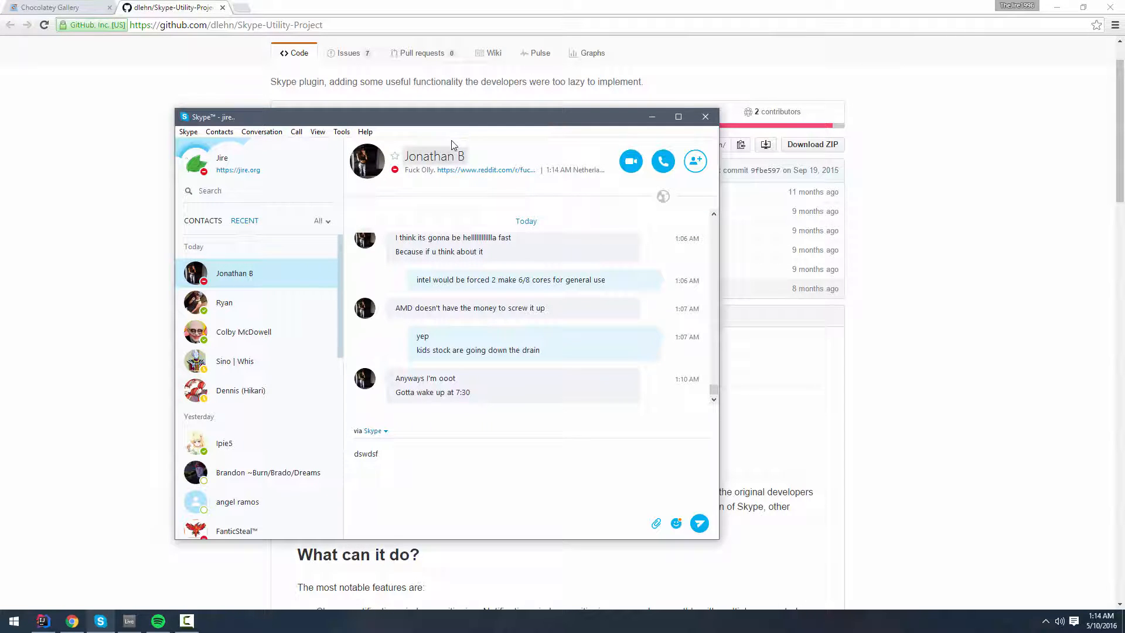
# - Browse the ad-blocking, AMD/Intel and McAfee chats, leaving draft 'dsfsdfsdfsdfs' in the ad-blocking chat
pyautogui.click(317, 131)
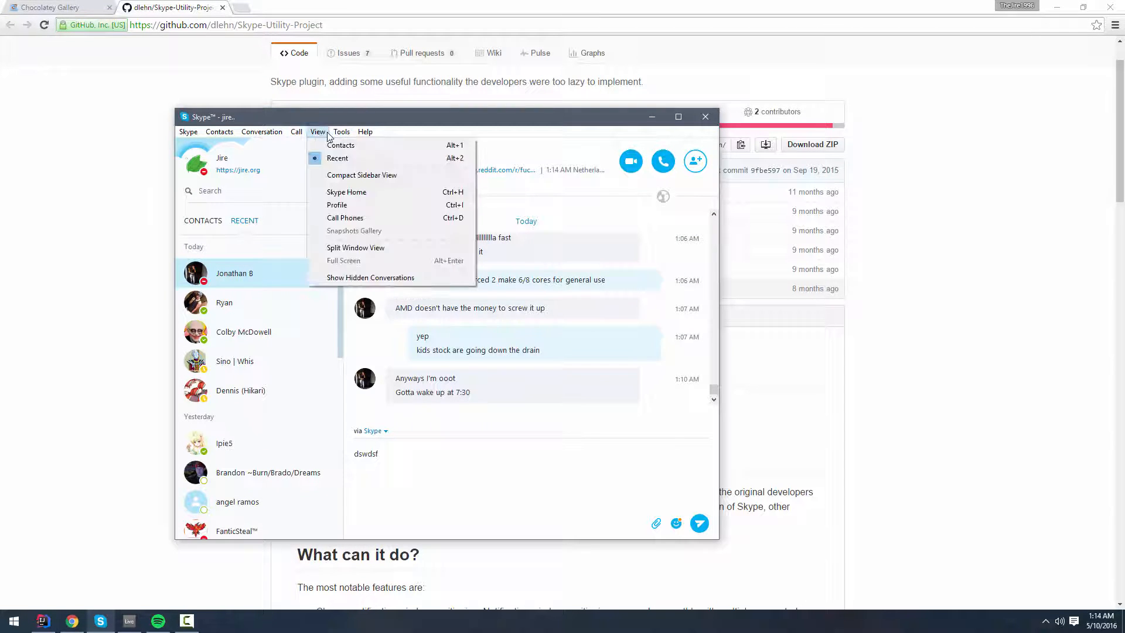
pyautogui.click(225, 303)
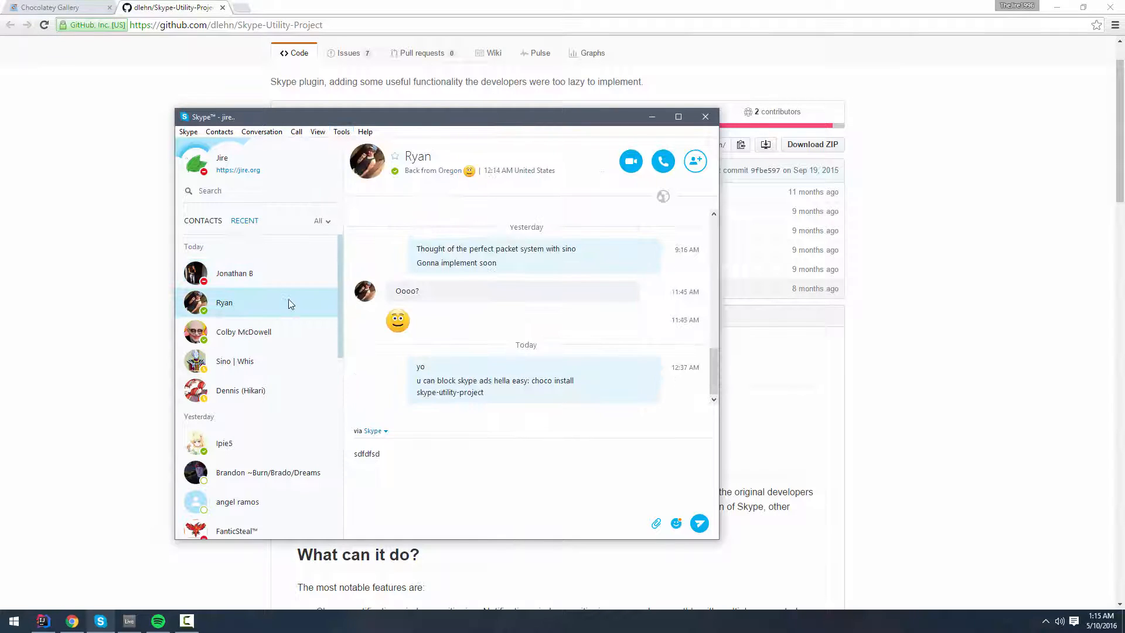
pyautogui.click(234, 273)
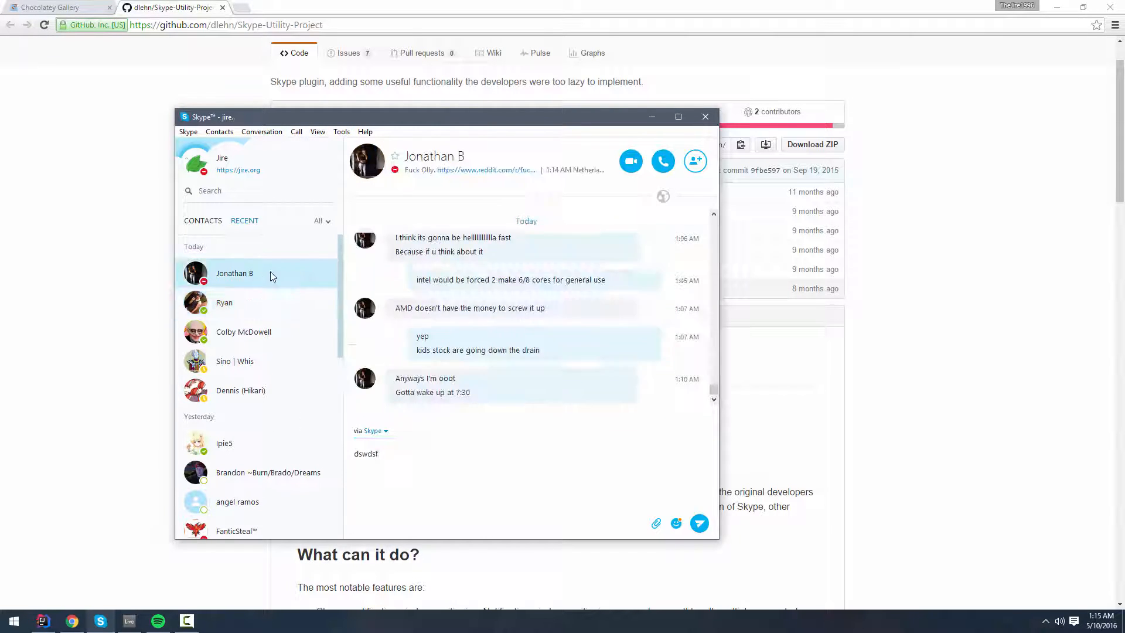
pyautogui.click(244, 332)
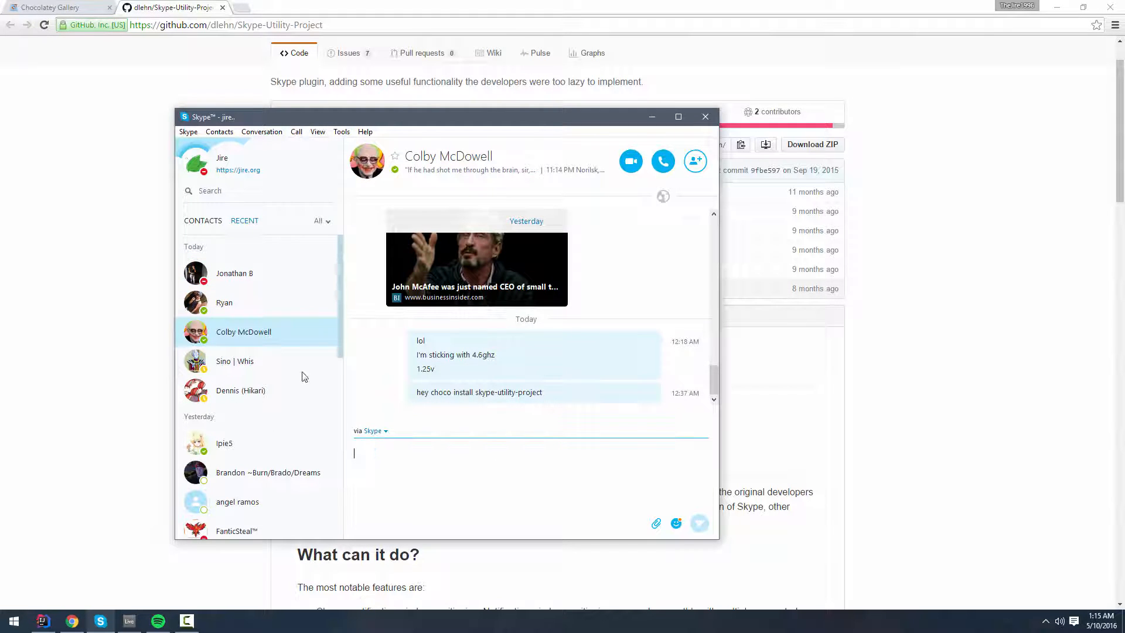
pyautogui.moveTo(301, 271)
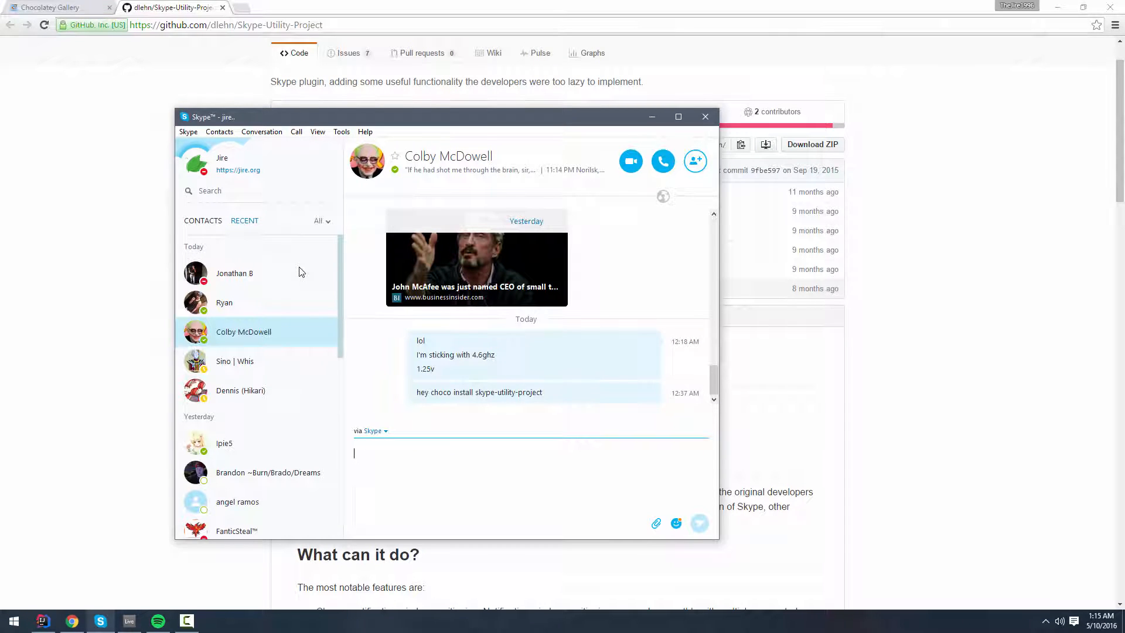
pyautogui.click(235, 273)
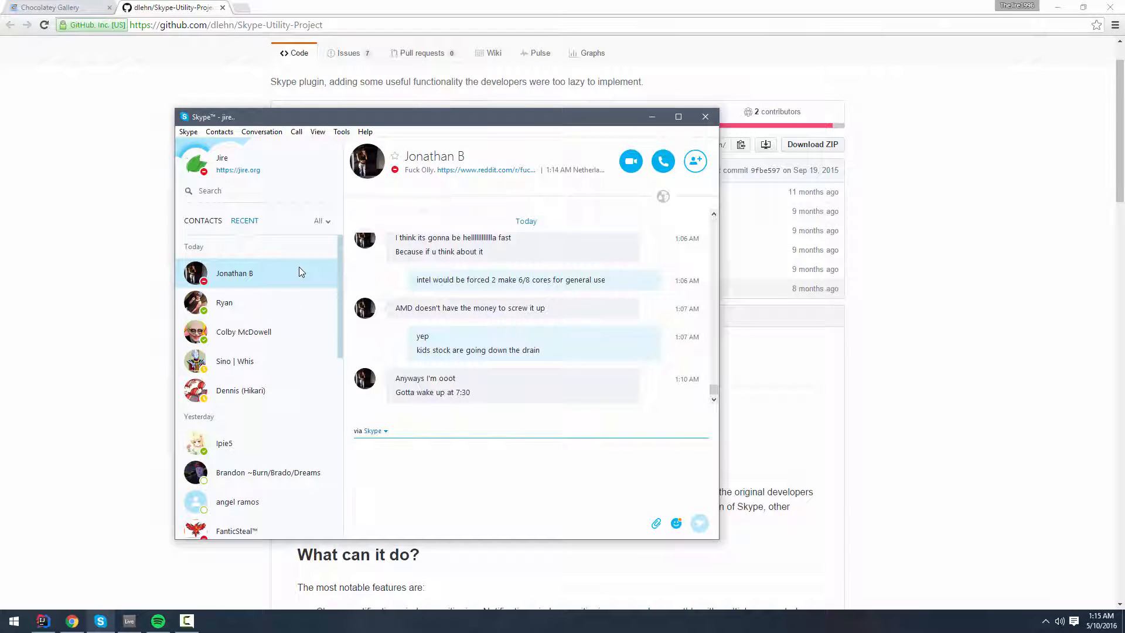
pyautogui.click(225, 302)
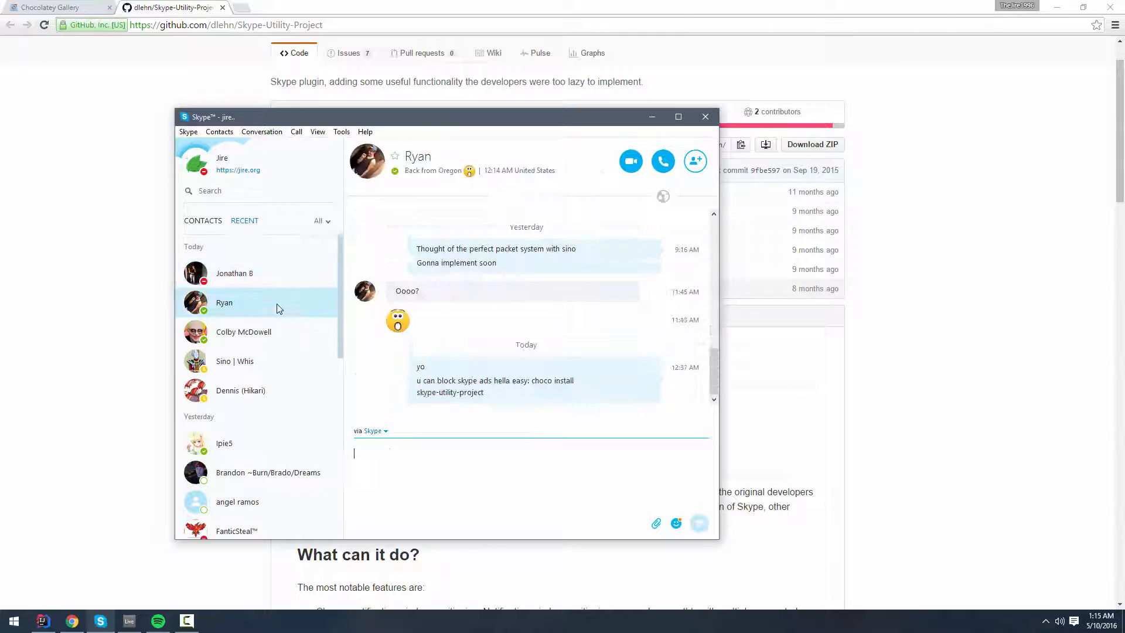
pyautogui.write('dsfsdfsdfsdfs')
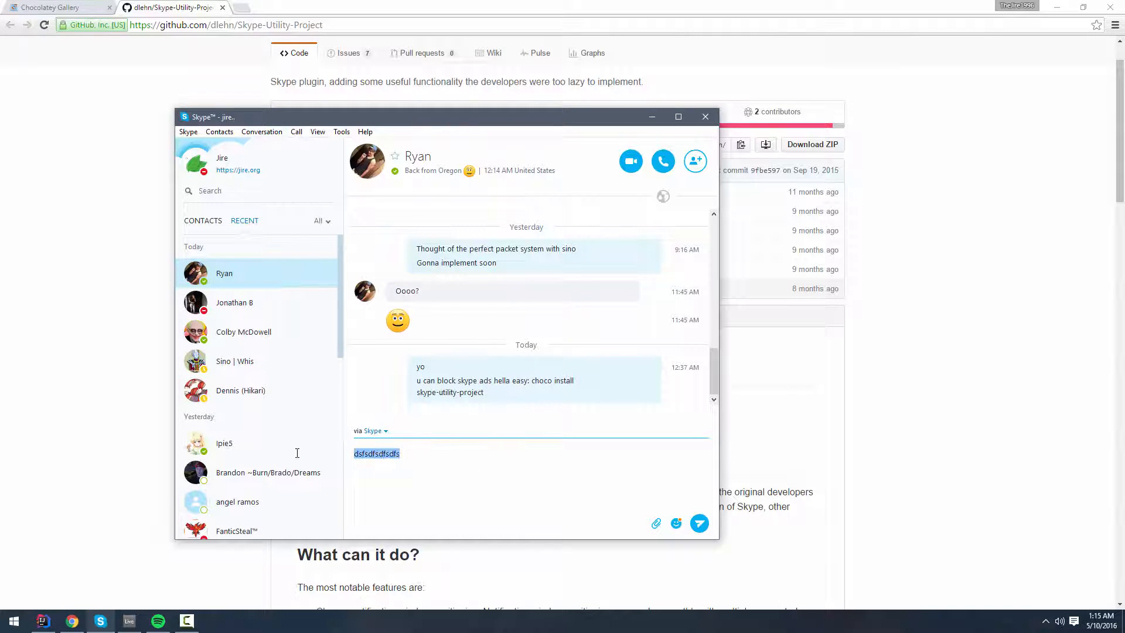
pyautogui.moveTo(103, 314)
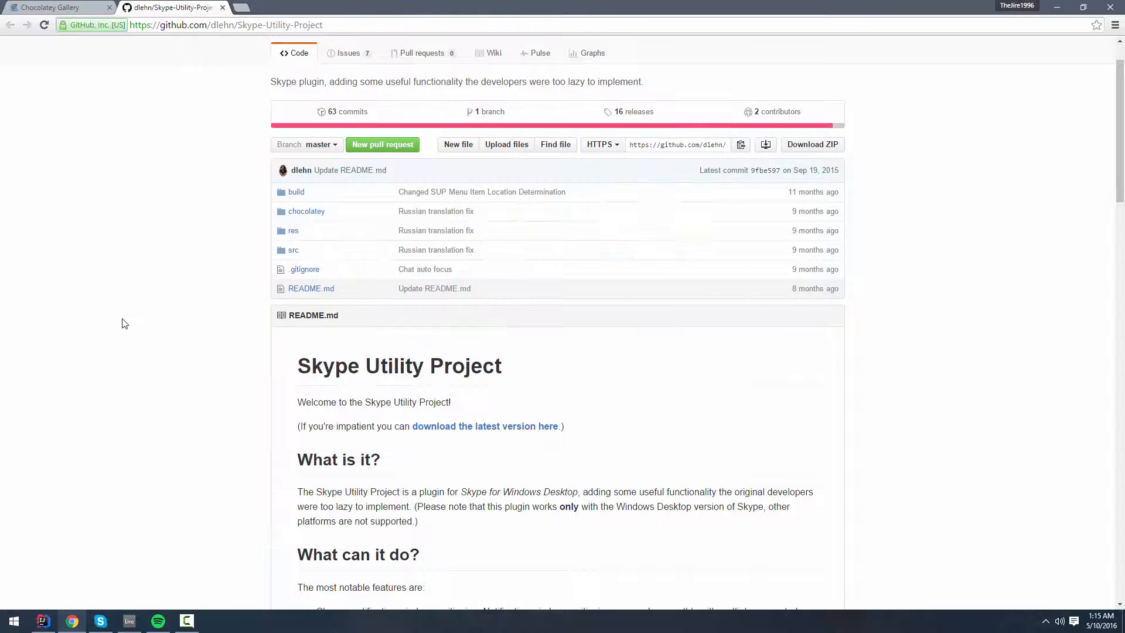
# - Switch Chrome to the Chocolatey Gallery tab showing its install commands
pyautogui.click(58, 8)
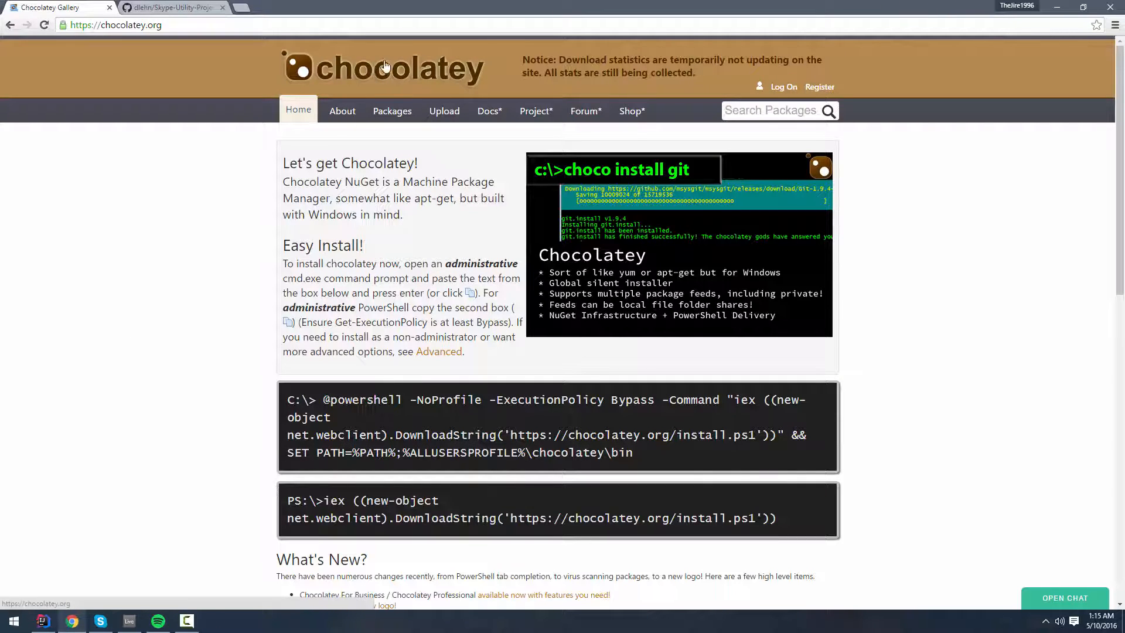
pyautogui.moveTo(140, 258)
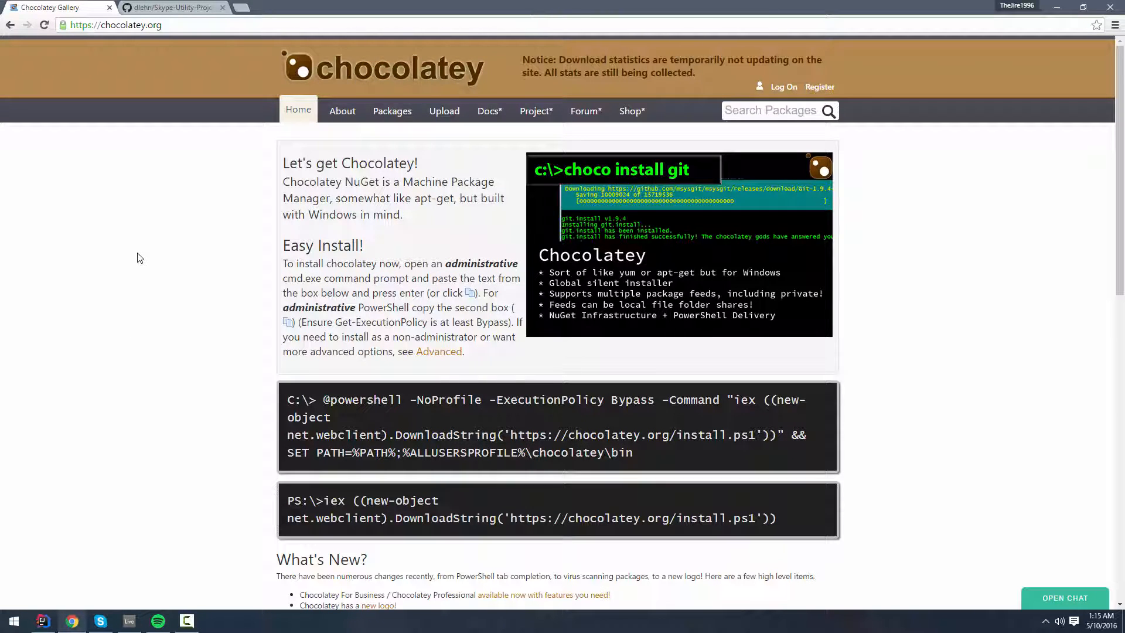
pyautogui.moveTo(153, 238)
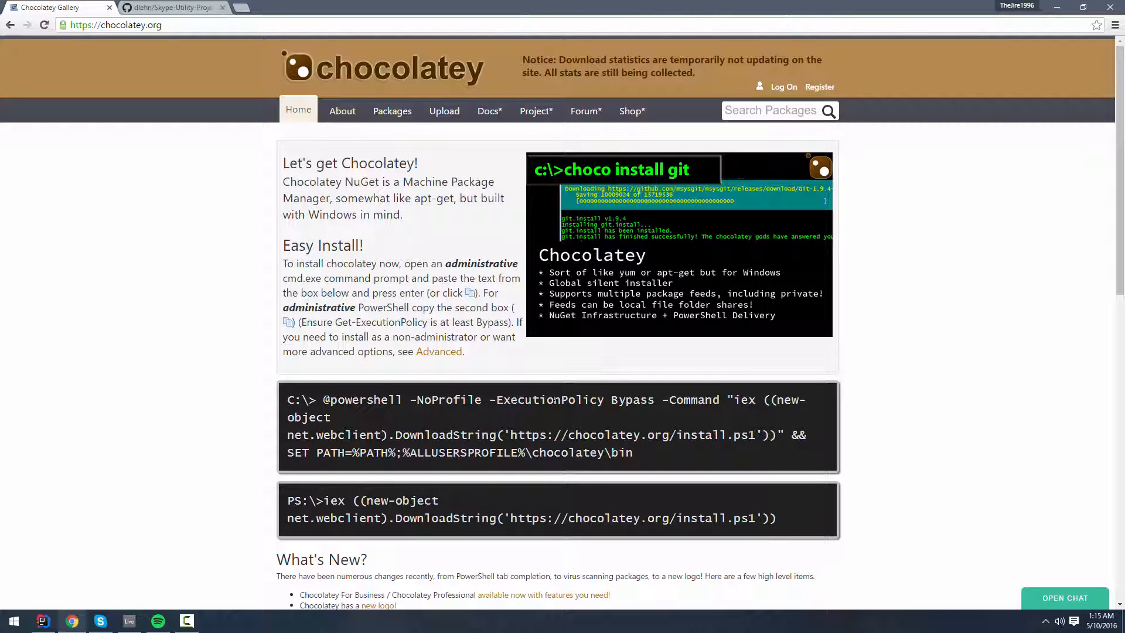
pyautogui.moveTo(163, 336)
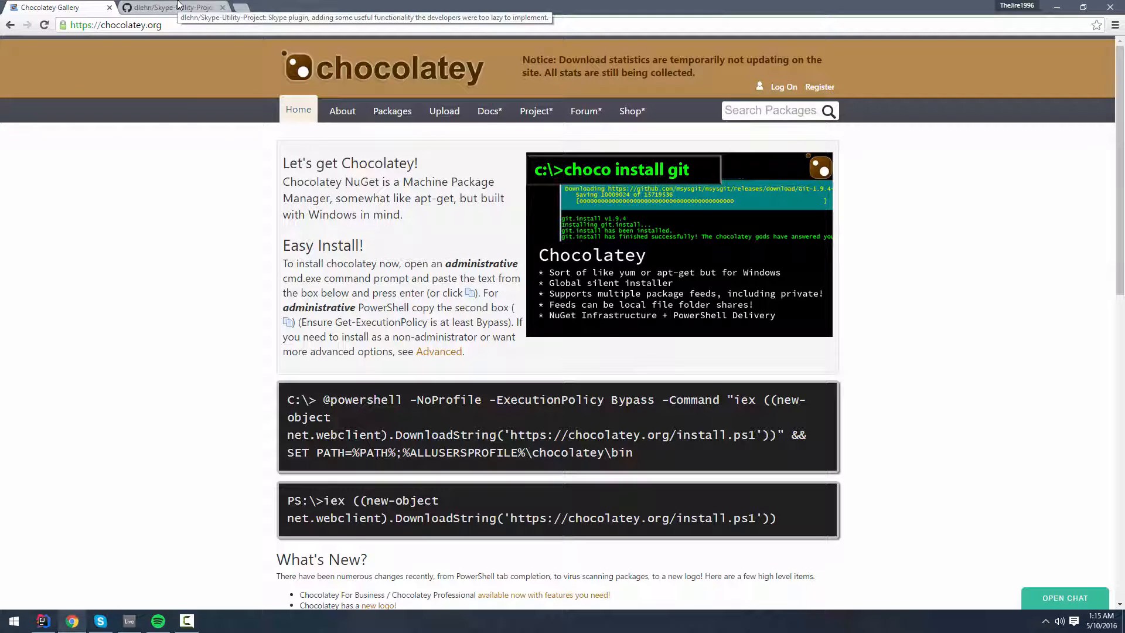
# - Copy the 'choco install skype-utility-project' command from the GitHub README
pyautogui.click(164, 7)
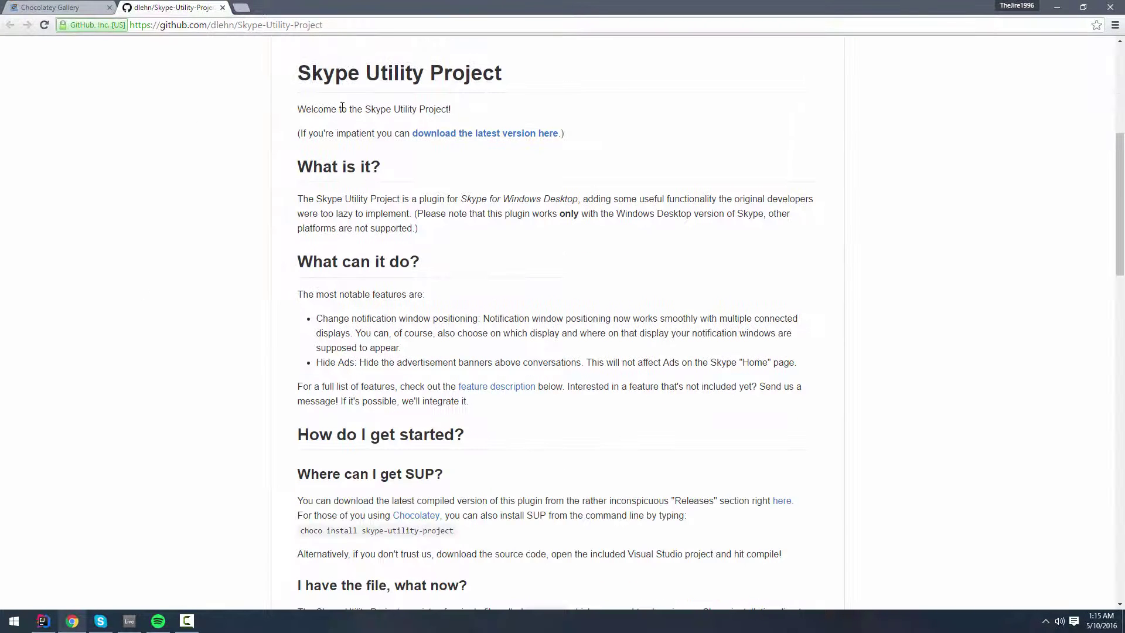
pyautogui.scroll(-3)
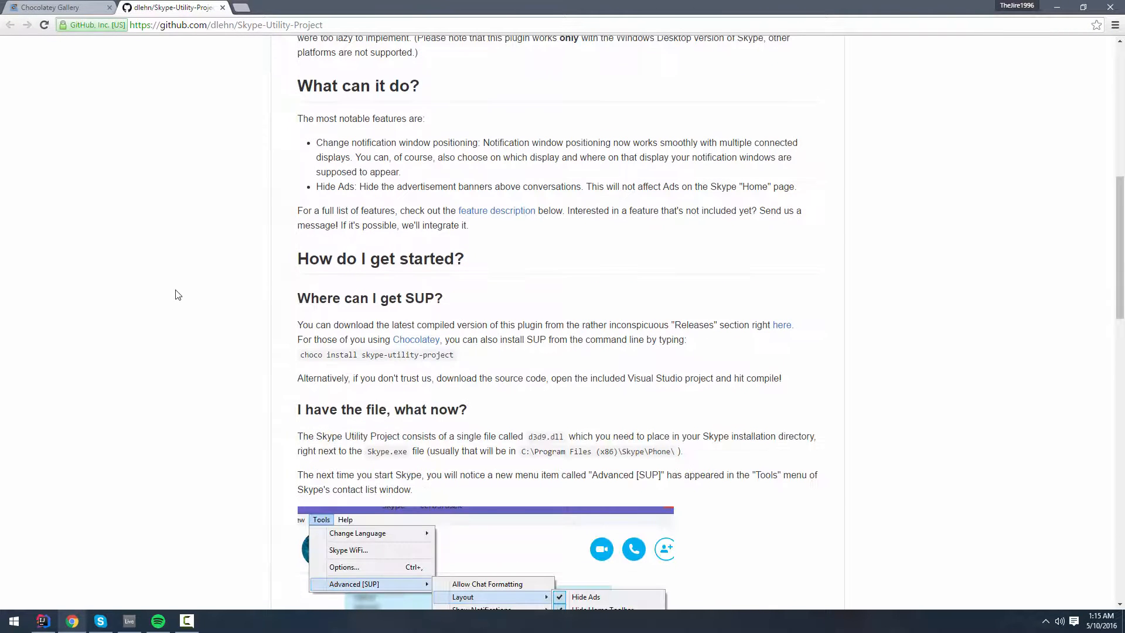
pyautogui.rightClick(376, 354)
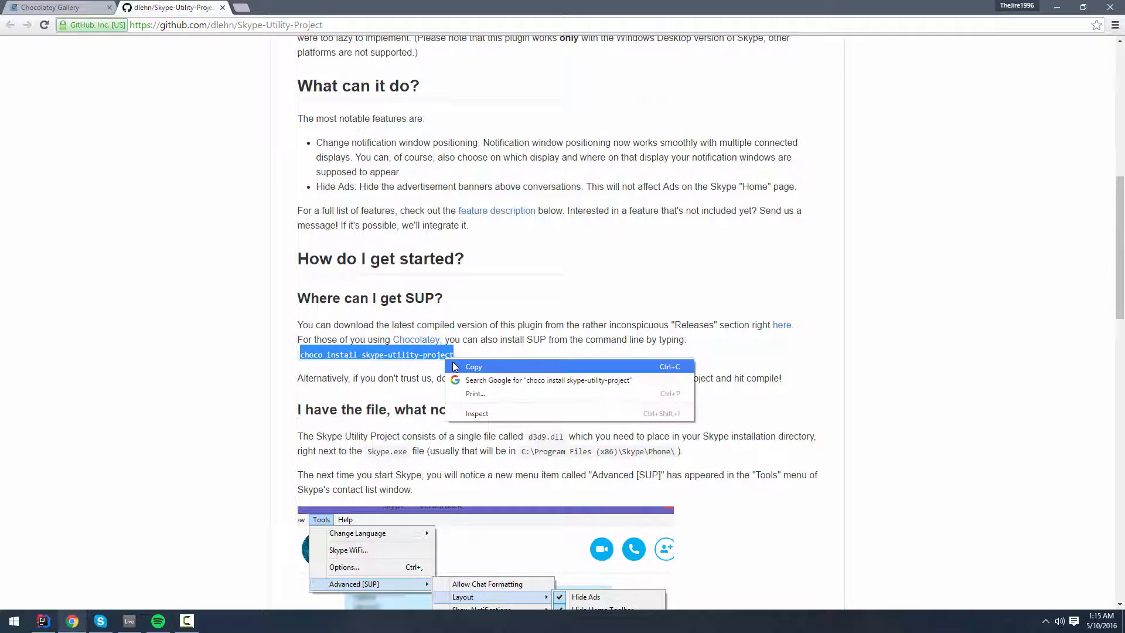
pyautogui.click(474, 366)
pyautogui.write('cmd')
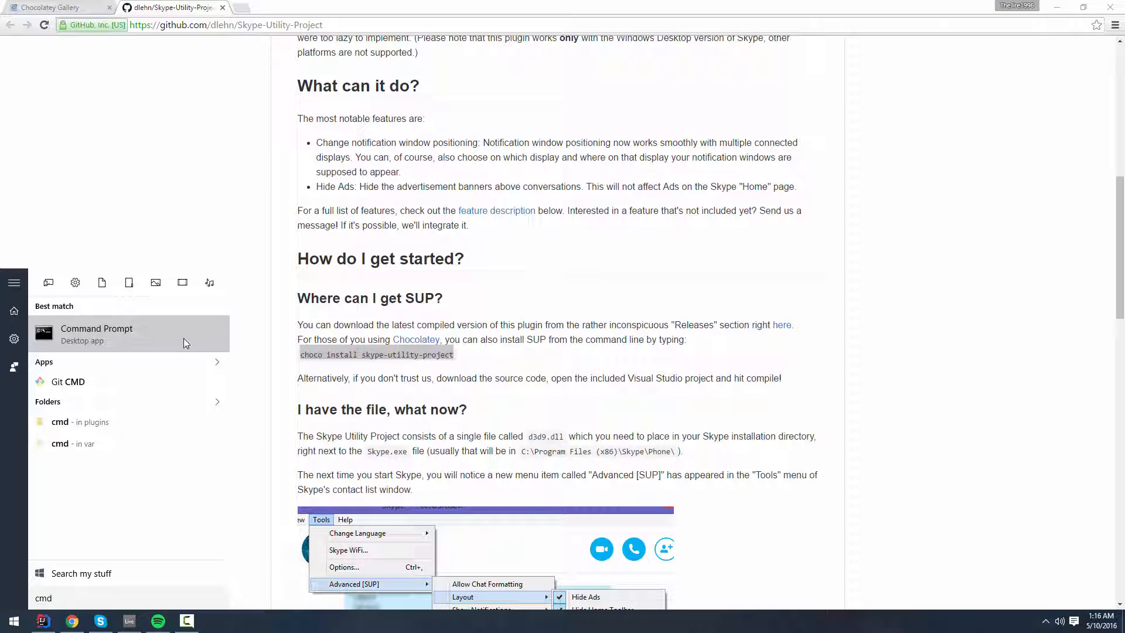
# - Launch Command Prompt from the Windows search results
pyautogui.click(97, 333)
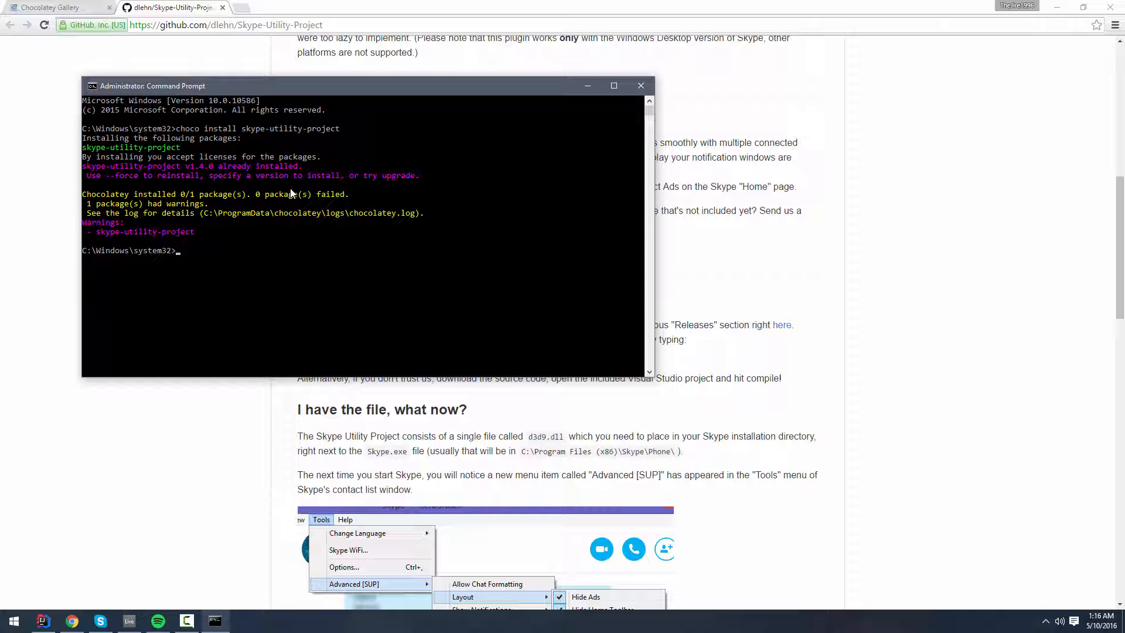
pyautogui.moveTo(659, 47)
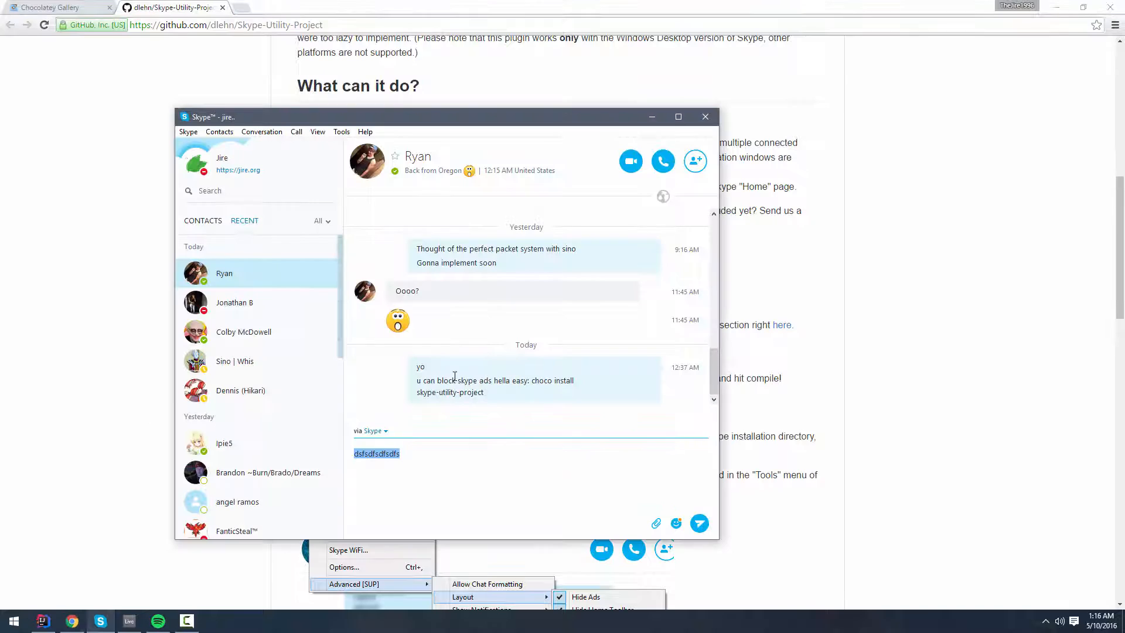
# - Open Skype's Tools menu to check for the Advanced [SUP] entry
pyautogui.click(341, 131)
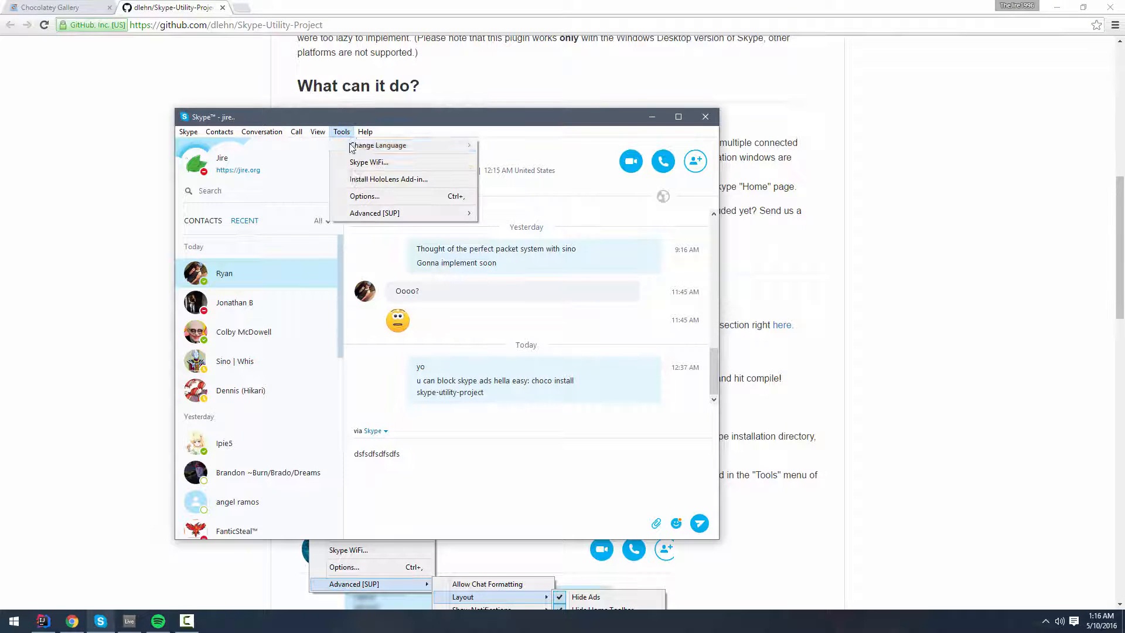
pyautogui.moveTo(374, 213)
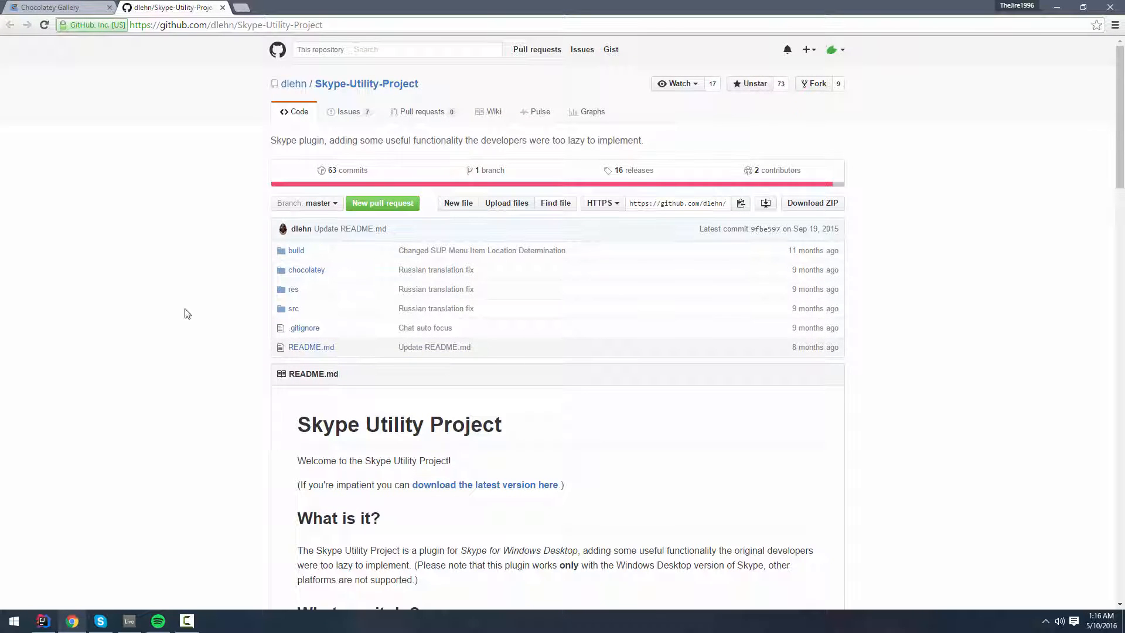
# - Scroll the Chrome page back to the Chocolatey homepage's install instructions
pyautogui.scroll(-3)
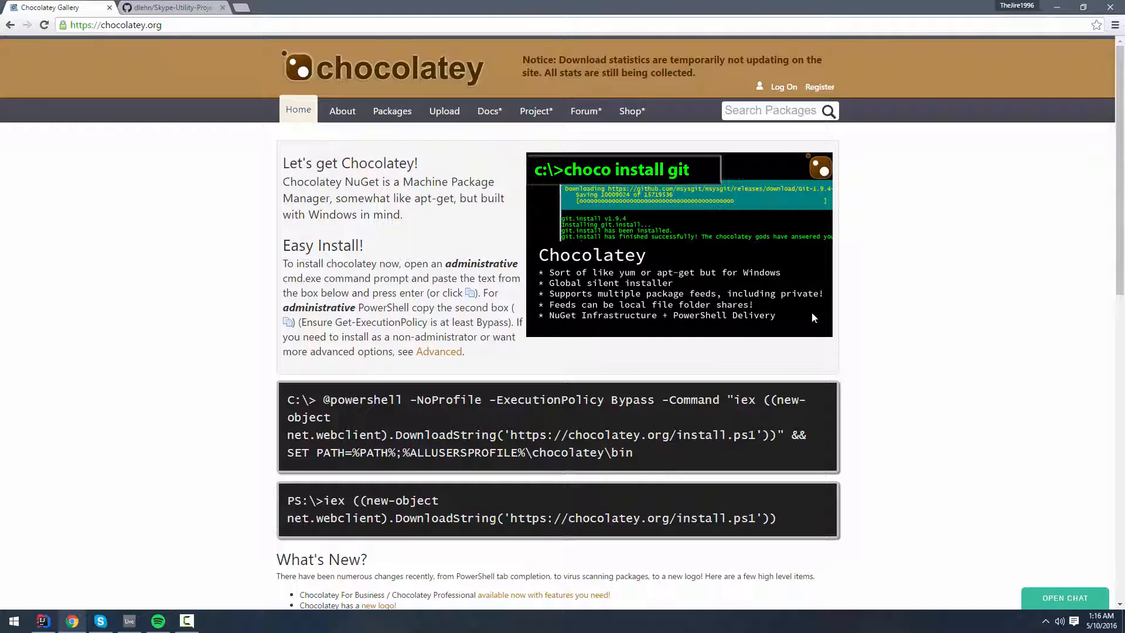
pyautogui.moveTo(953, 313)
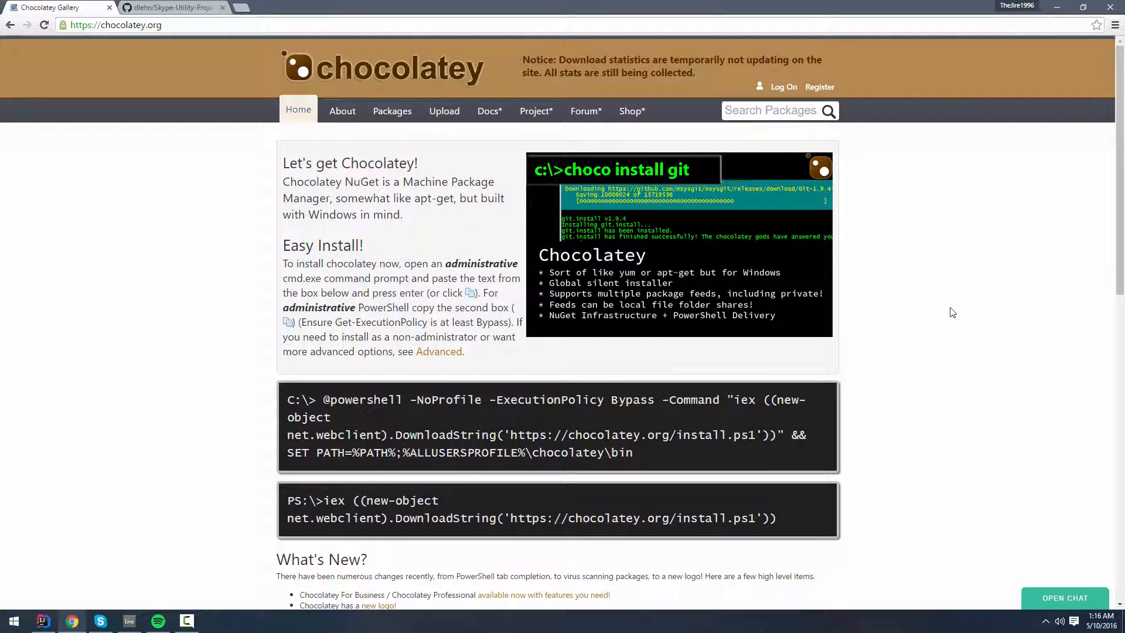